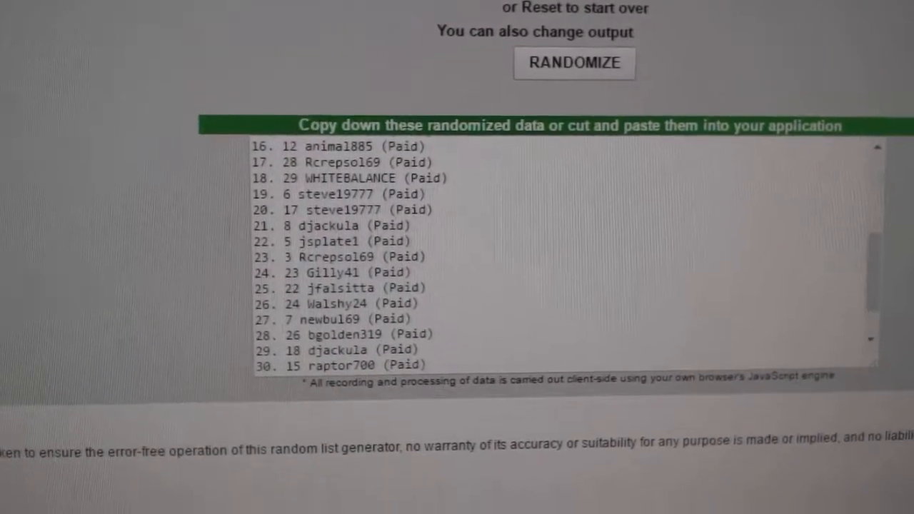
Paste the 30 randomized names into column A from row 1, beside teams Toronto through Washington, and verify row 30.
scroll(down, 3)
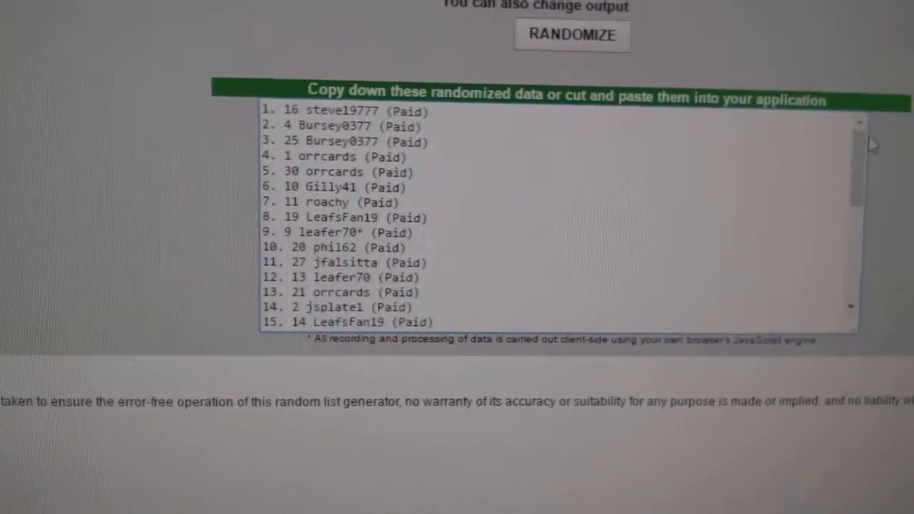
click(571, 34)
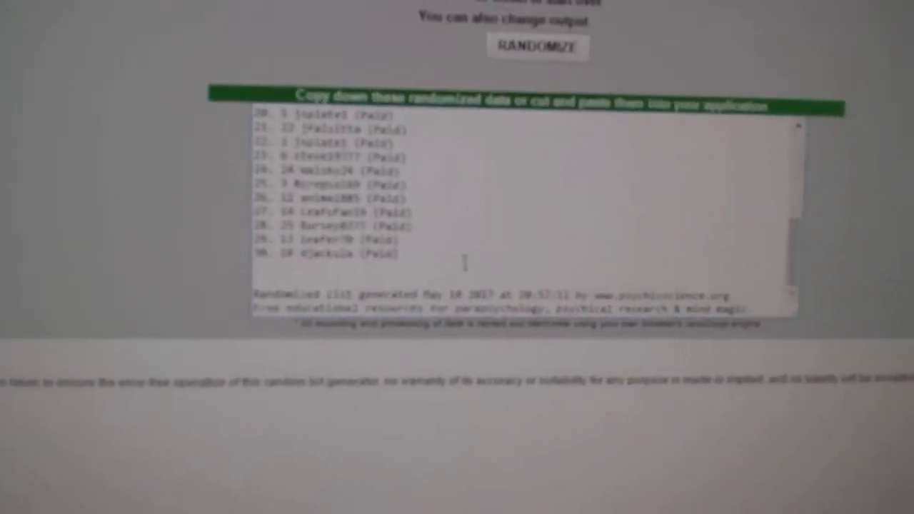
click(537, 114)
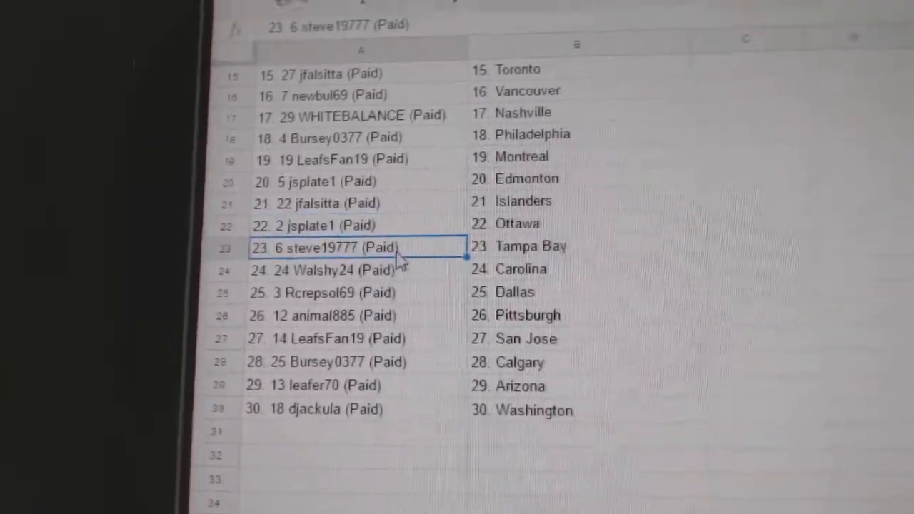
scroll(down, 3)
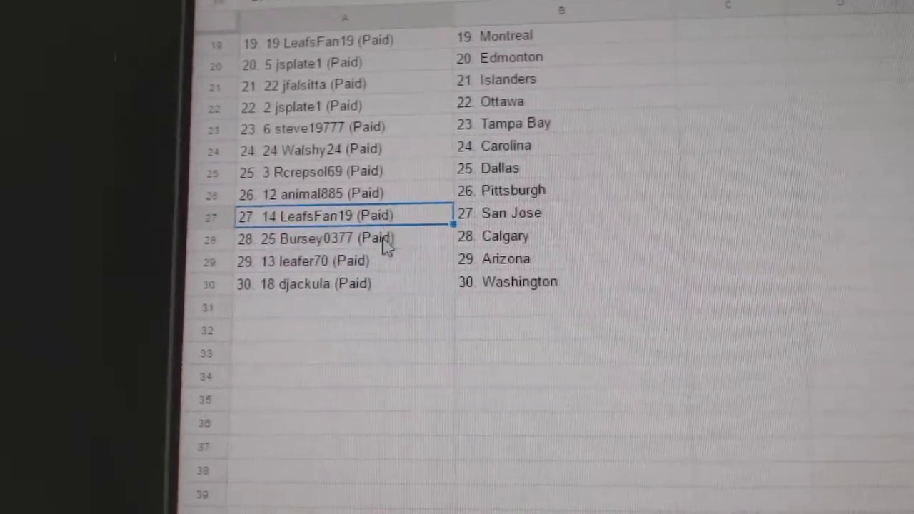
scroll(down, 3)
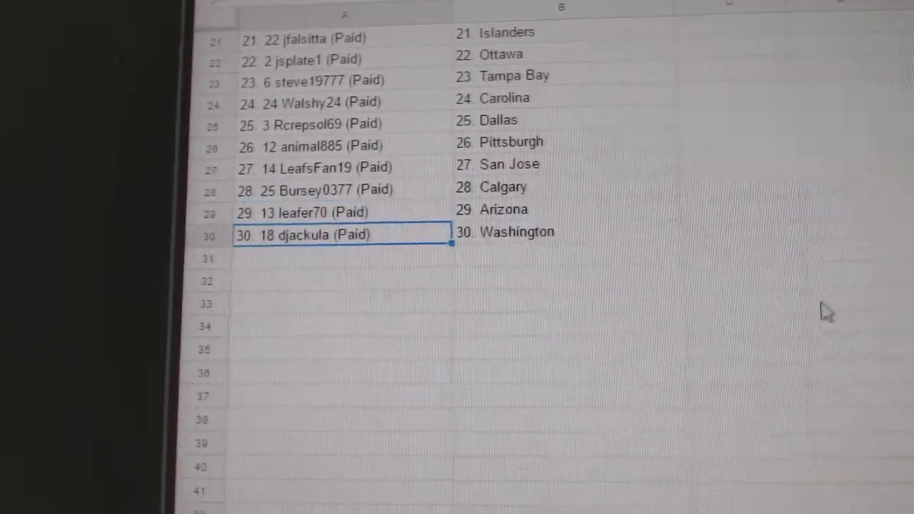